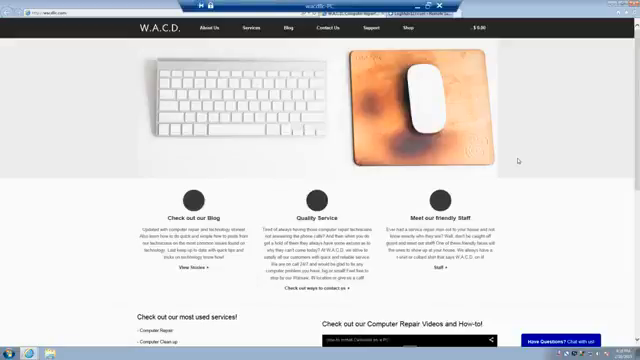
Start downloading the support applet from the Support connection page
click(412, 28)
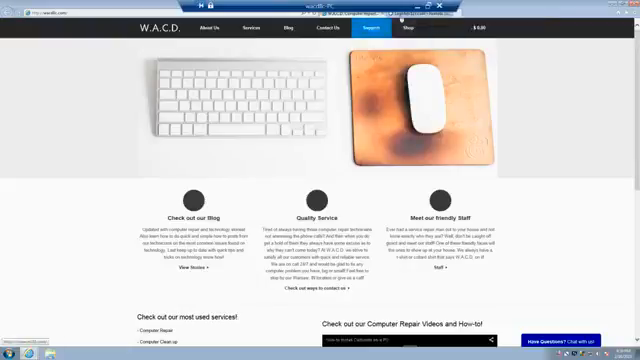
click(374, 28)
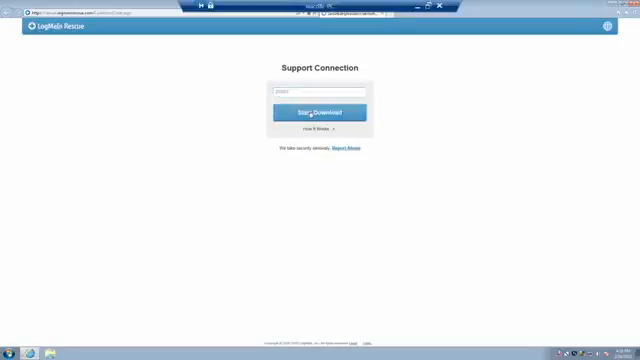
click(320, 112)
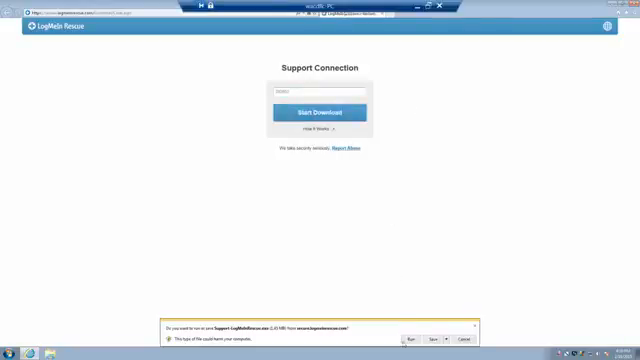
Run the downloaded applet, confirming the launch and security prompts
click(408, 336)
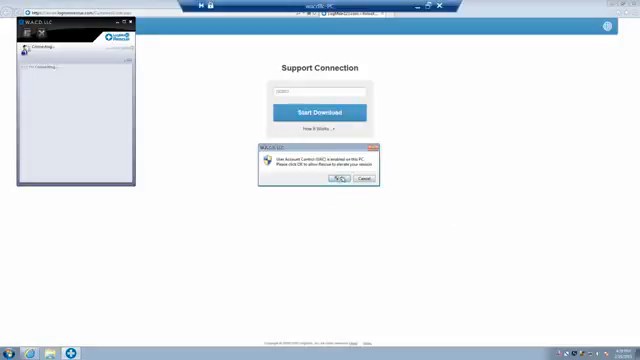
click(338, 180)
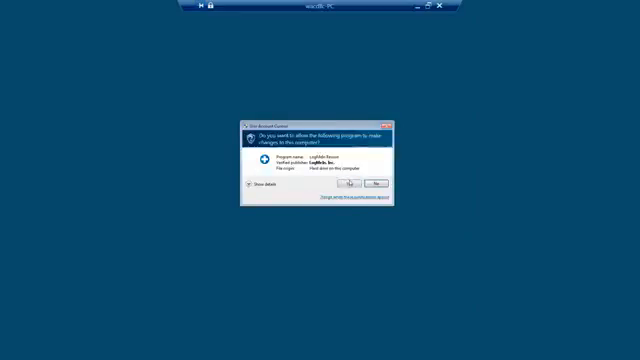
click(352, 188)
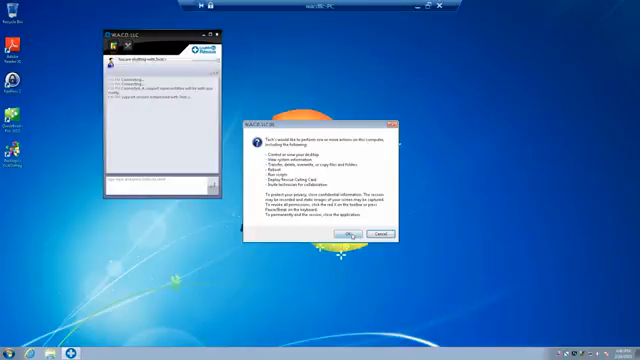
Grant the technician's requested remote-control permissions
click(344, 232)
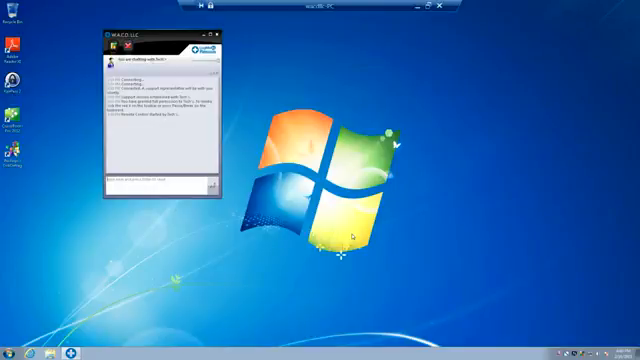
mouse_move(440, 120)
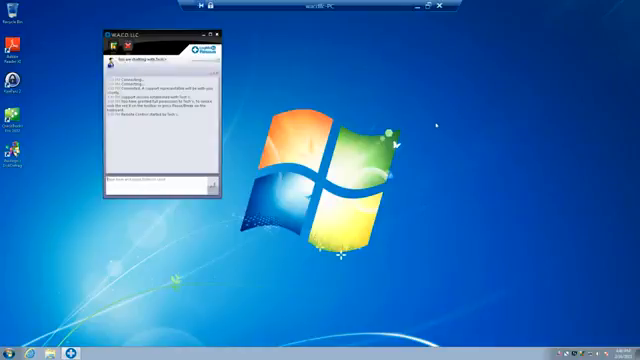
mouse_move(448, 62)
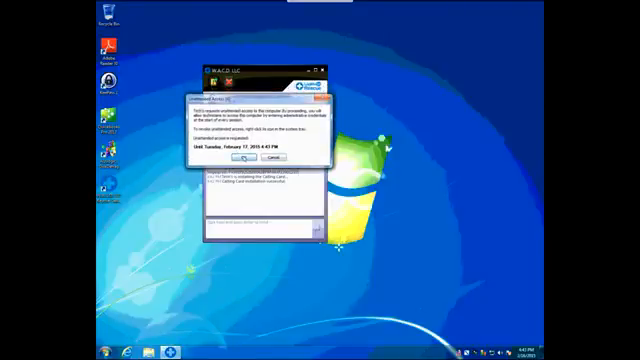
Approve the technician's unattended access request
click(240, 158)
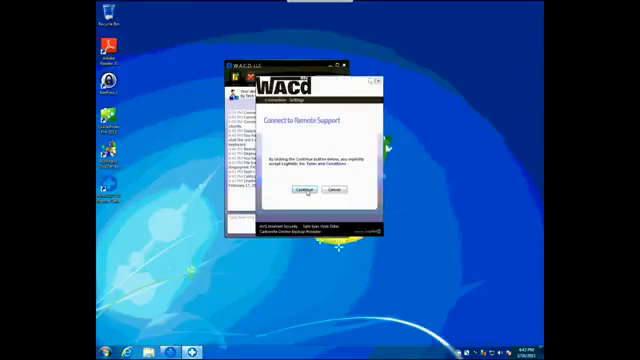
Send the calling-card connection request with the name 'George' filled in
click(296, 190)
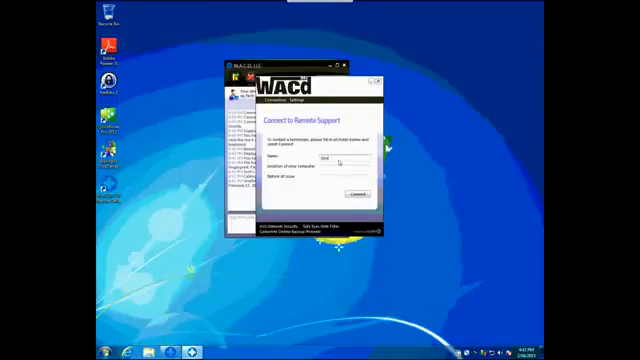
text(George)
click(344, 176)
text(Virus)
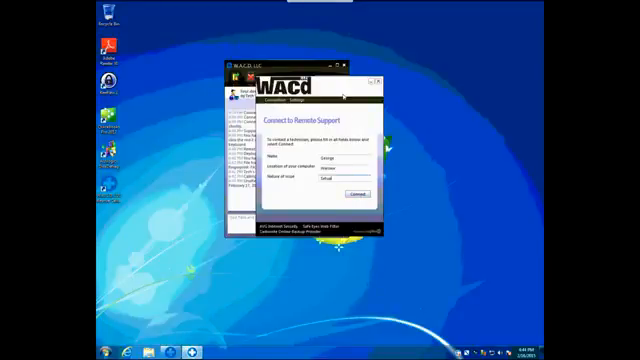
click(356, 194)
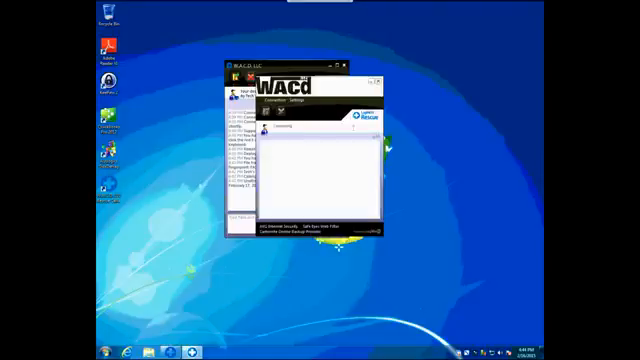